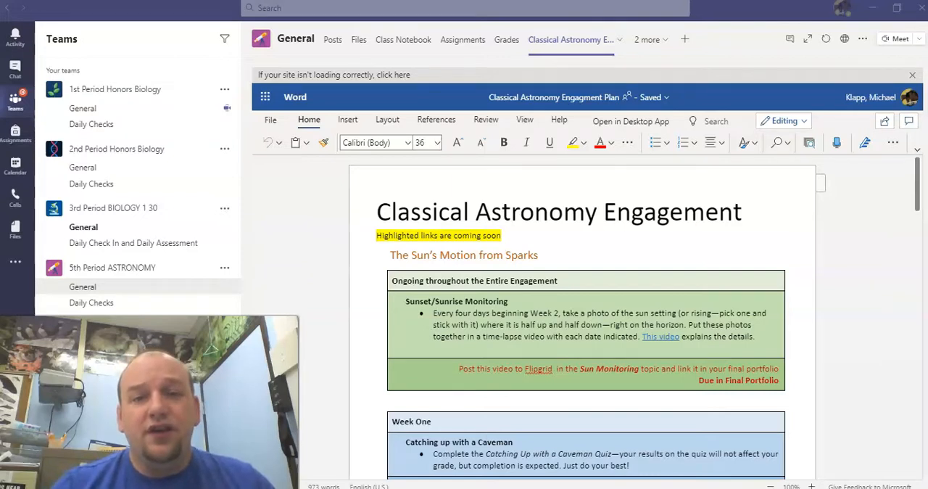
pyautogui.moveTo(550, 39)
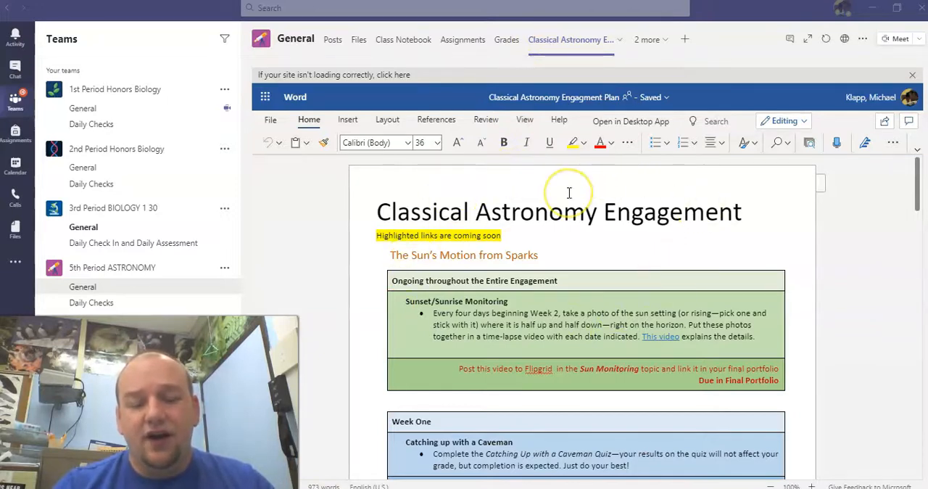
pyautogui.moveTo(630, 121)
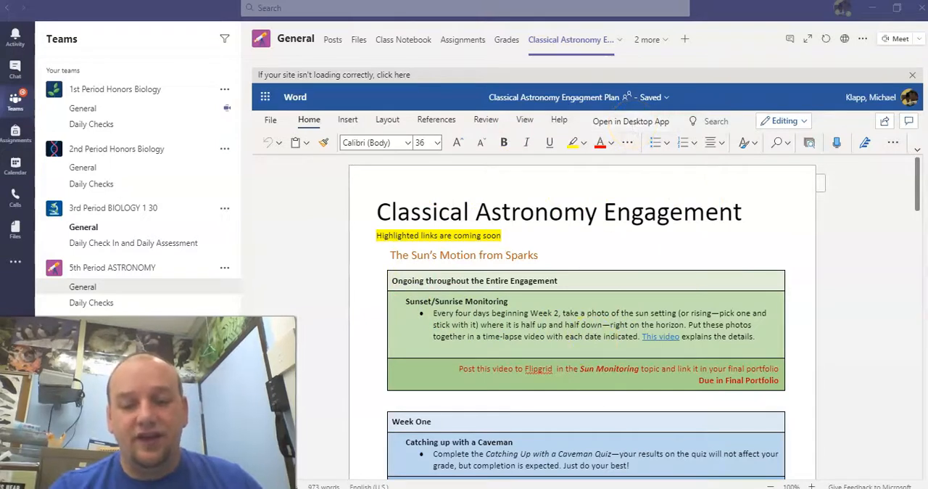
# Open the plan in desktop Word, then preview the 15-point Caveman Test in Student view.
pyautogui.click(630, 120)
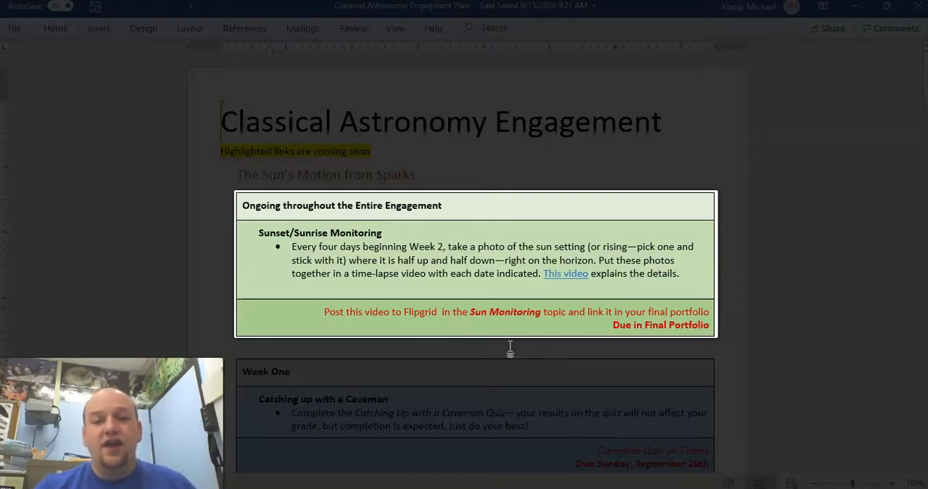
pyautogui.moveTo(565, 274)
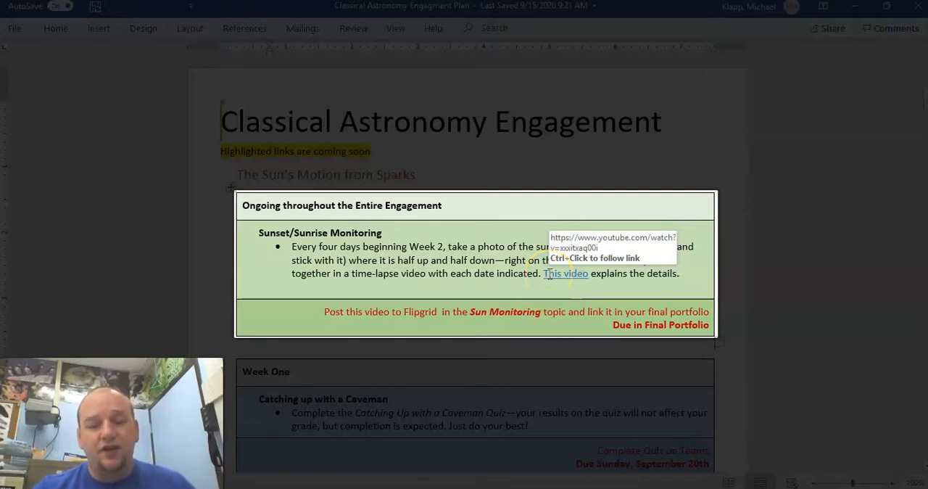
pyautogui.moveTo(407, 323)
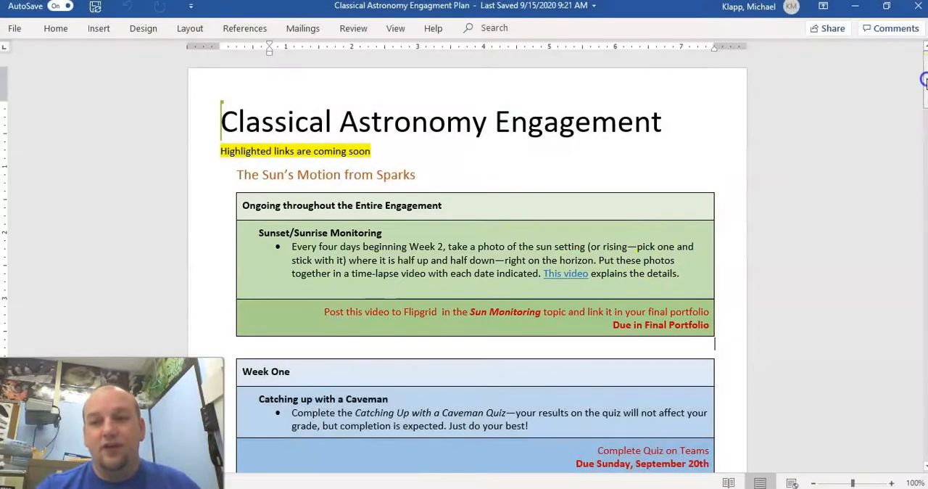
pyautogui.scroll(-3)
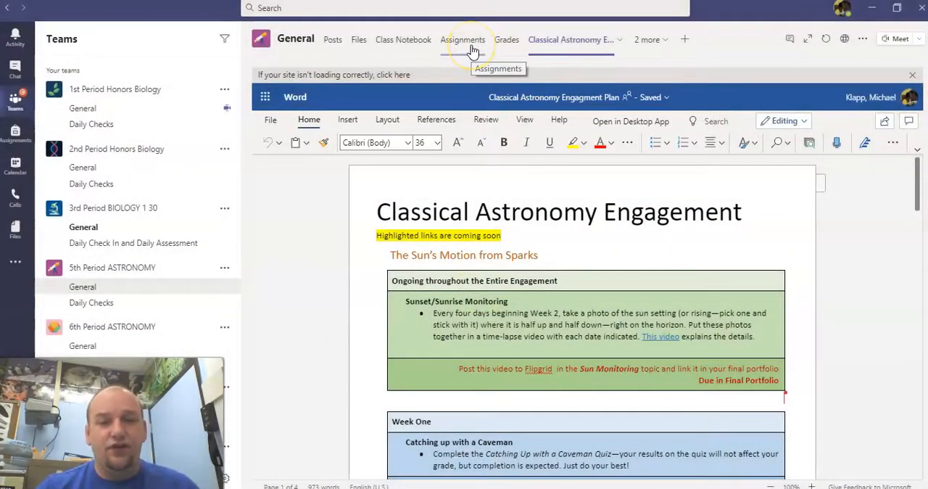
pyautogui.click(463, 39)
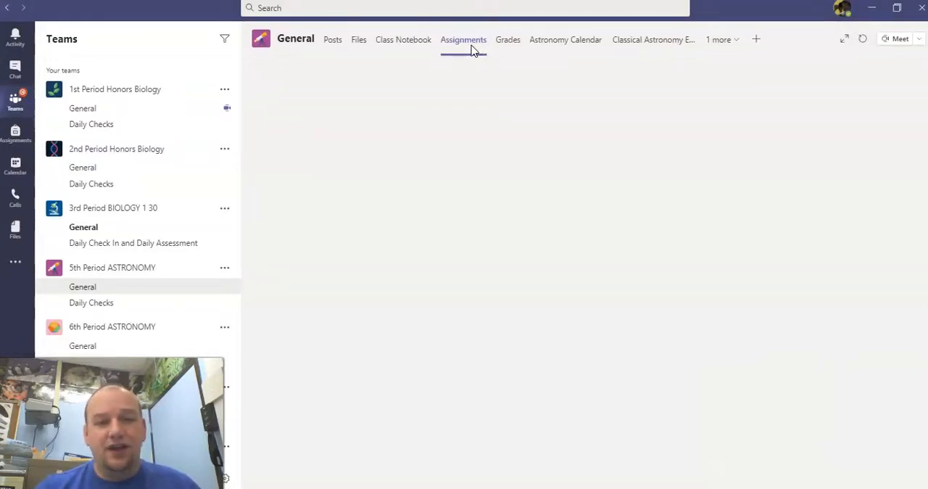
pyautogui.click(462, 39)
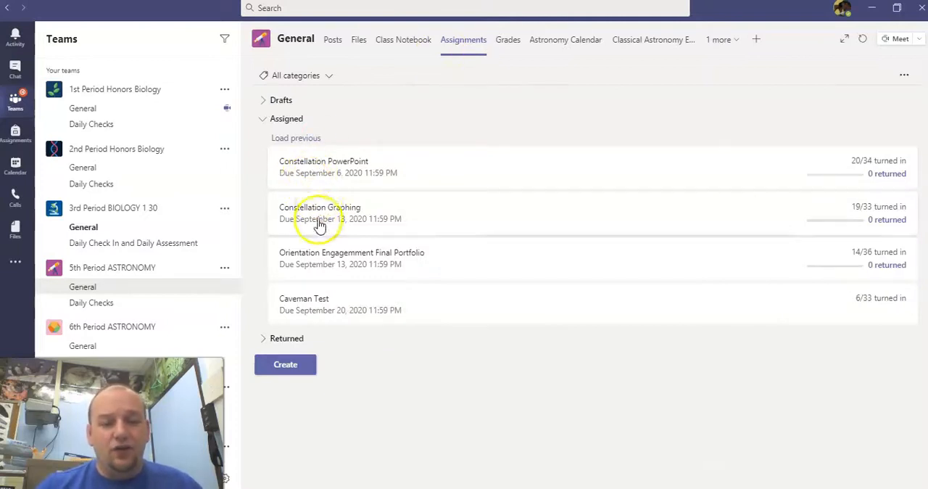
pyautogui.moveTo(315, 305)
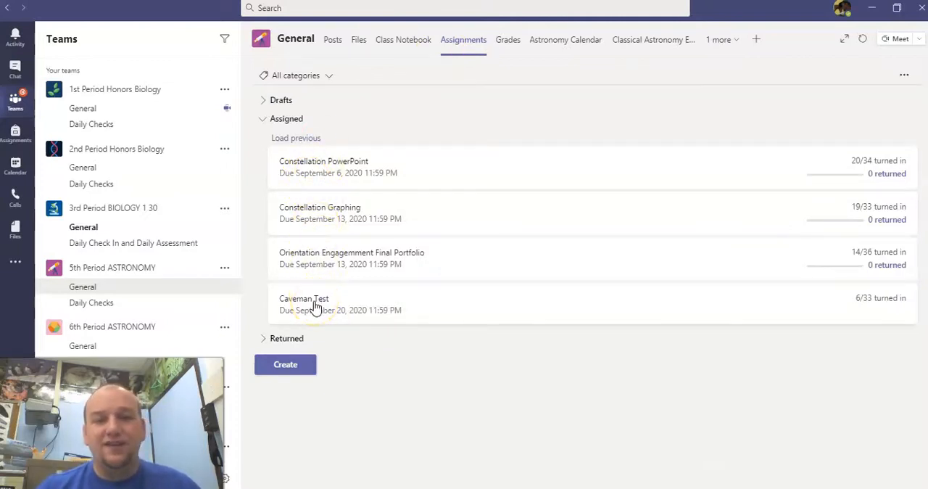
pyautogui.click(304, 298)
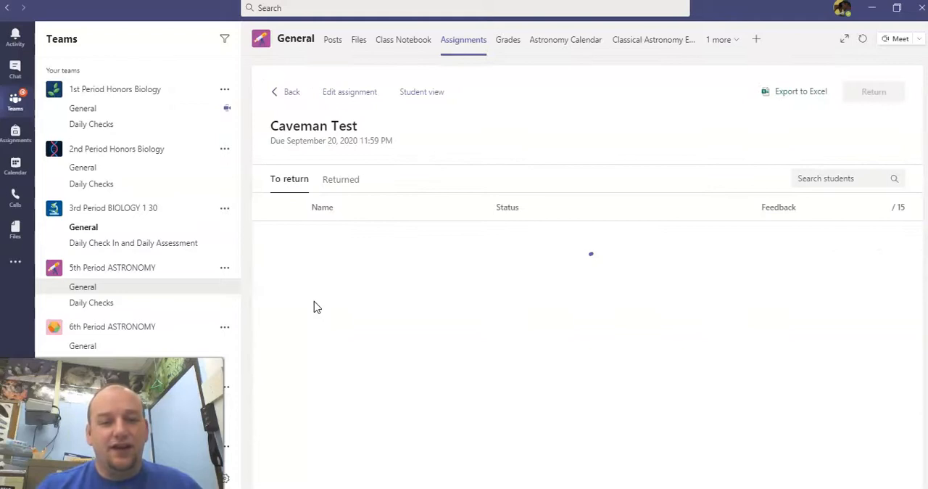
pyautogui.click(422, 91)
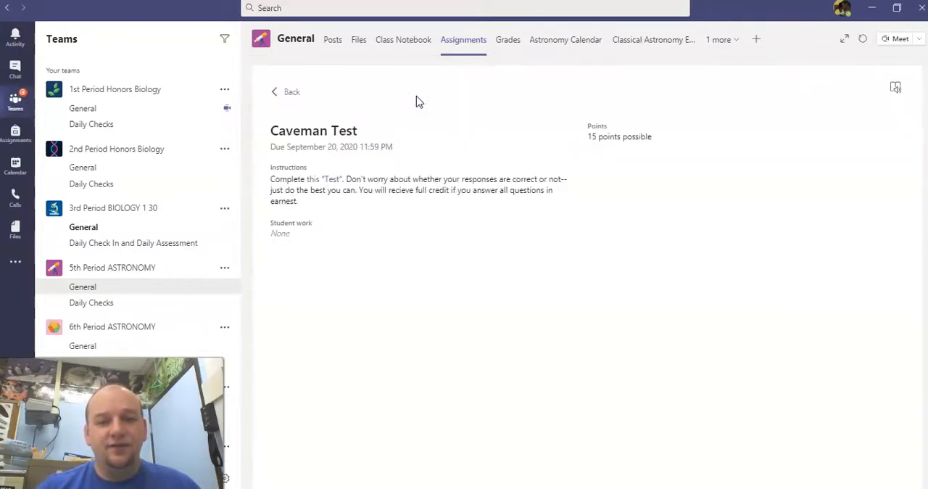